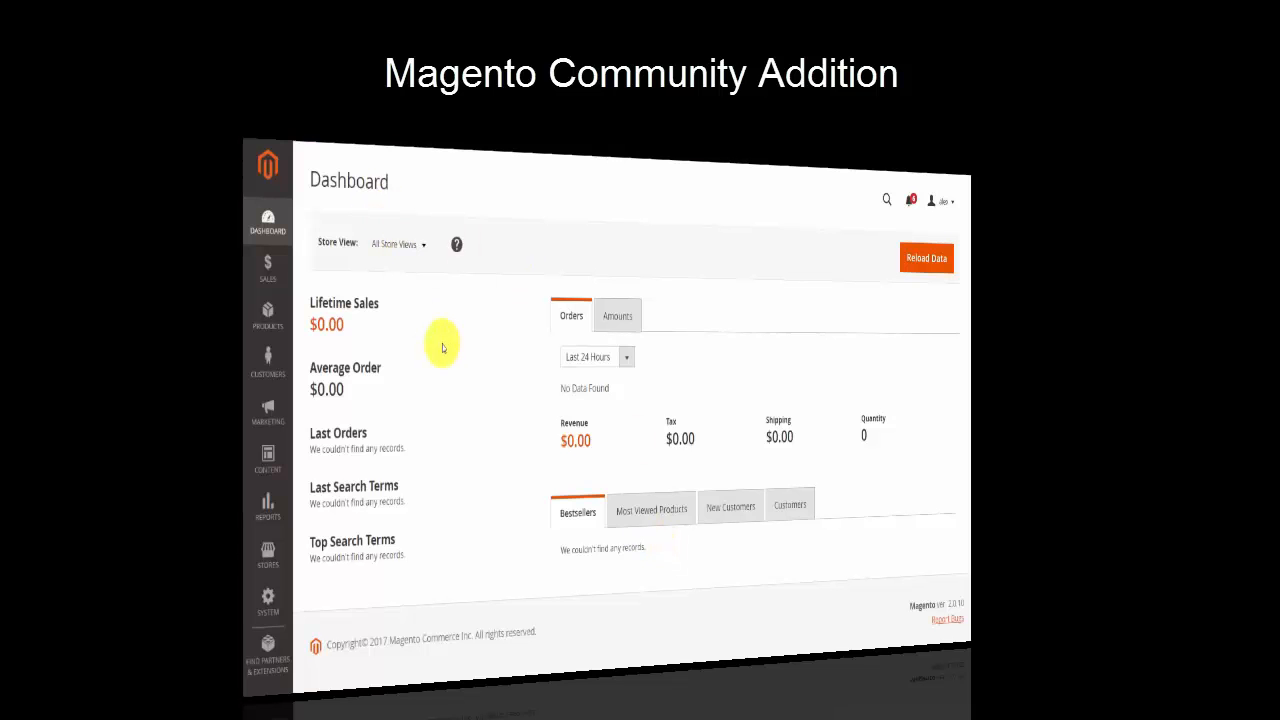
pyautogui.moveTo(440, 318)
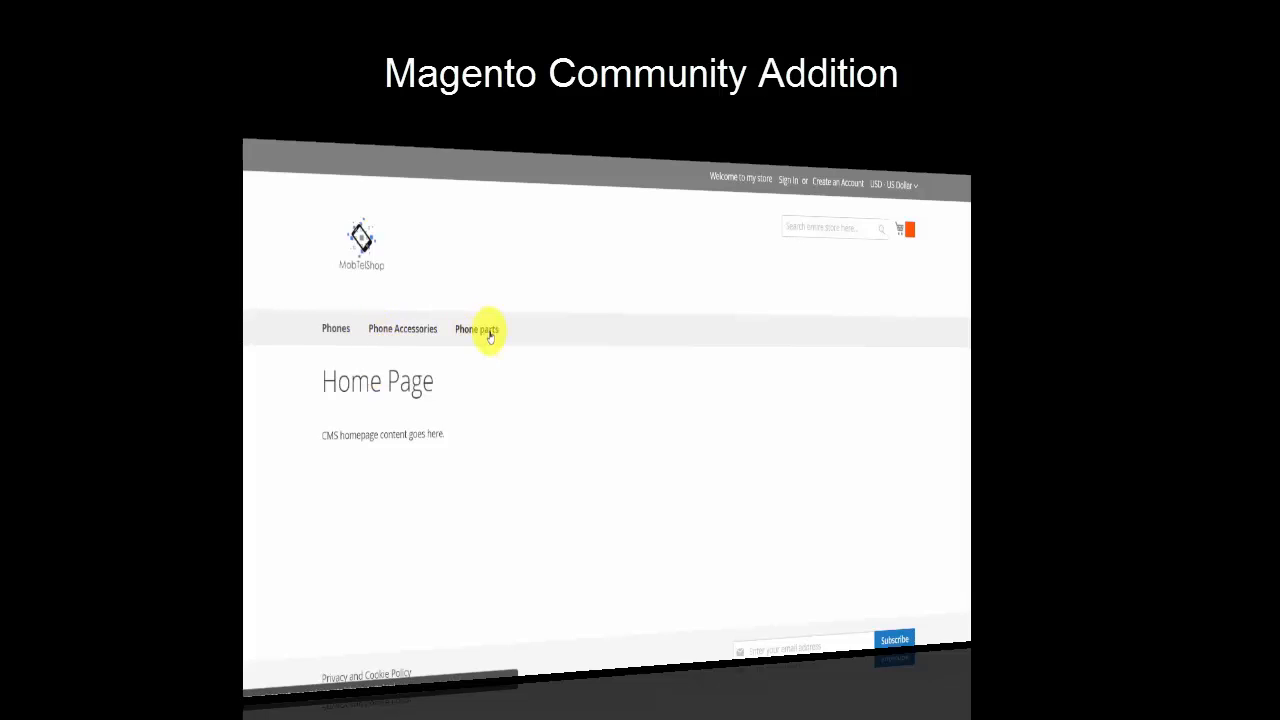
pyautogui.moveTo(404, 328)
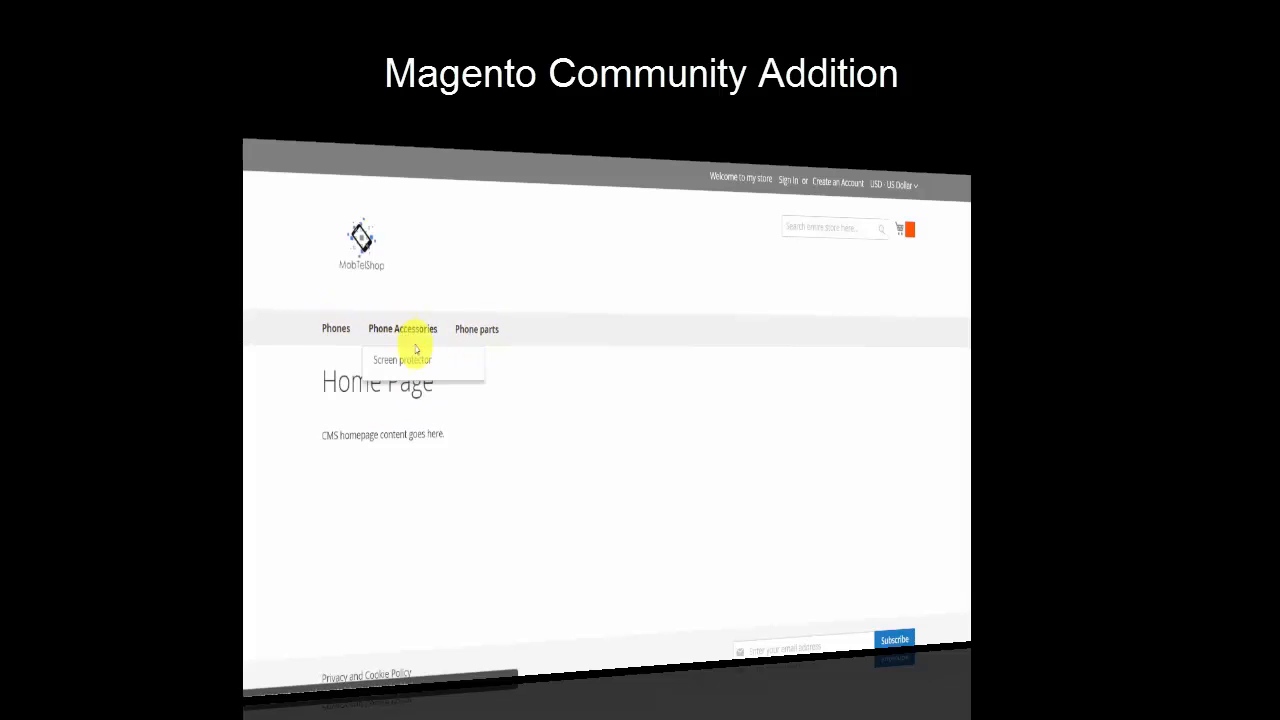
pyautogui.moveTo(404, 364)
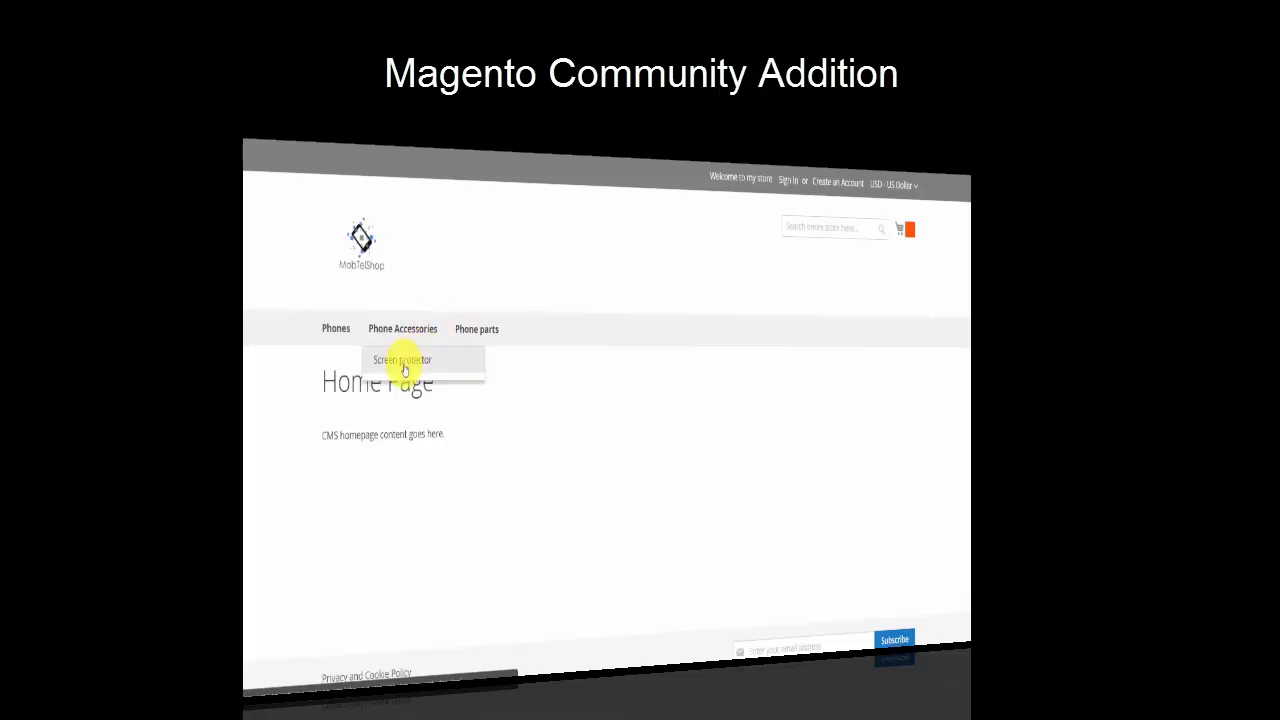
pyautogui.moveTo(402, 328)
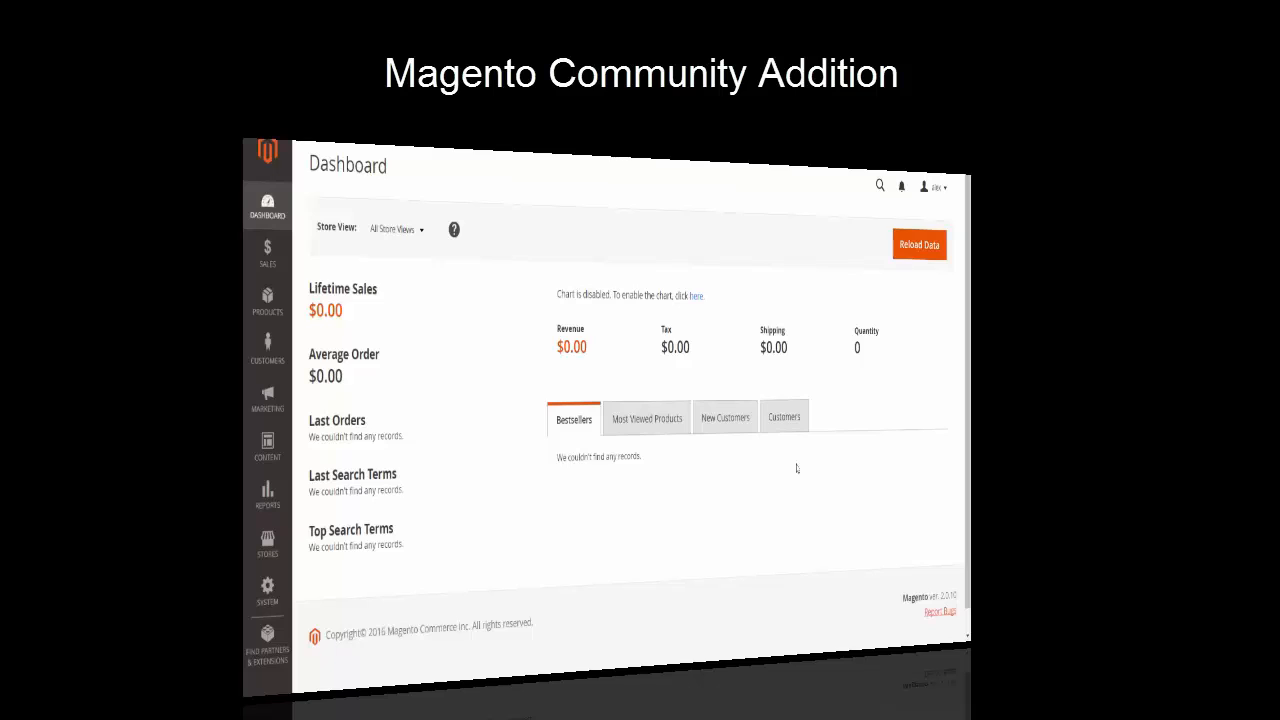
pyautogui.moveTo(500, 490)
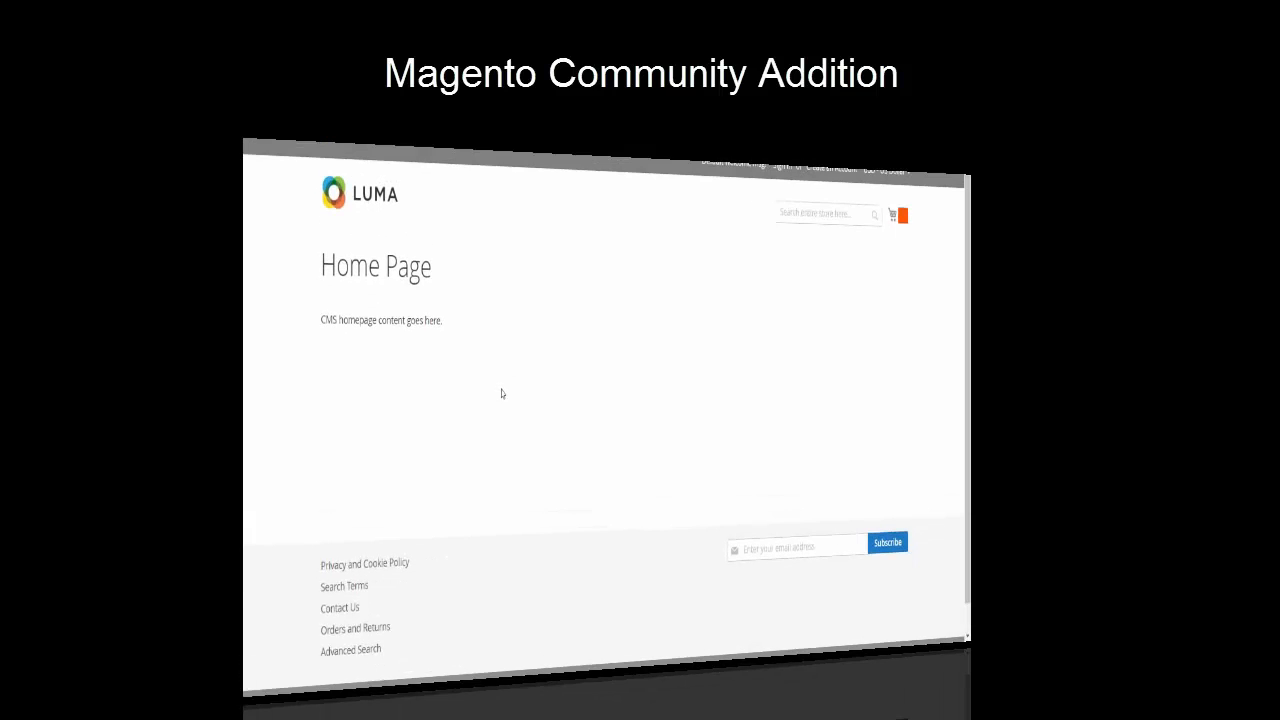
pyautogui.moveTo(394, 456)
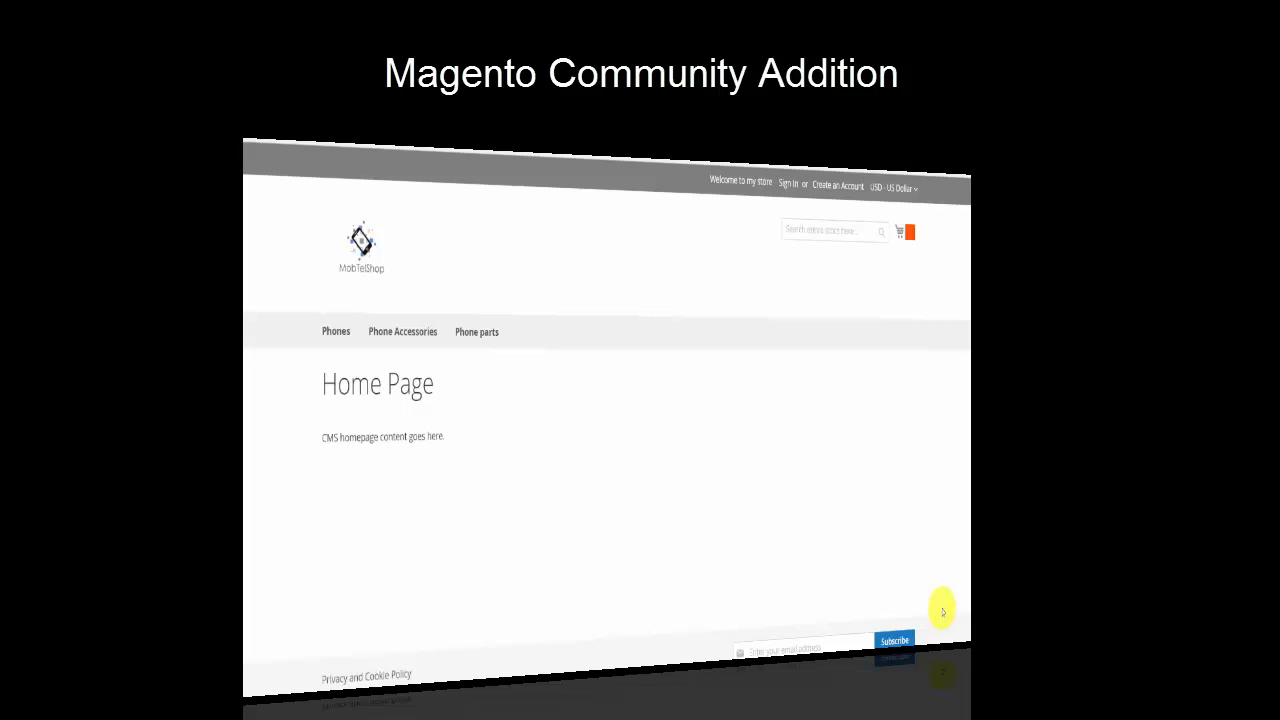
pyautogui.moveTo(644, 376)
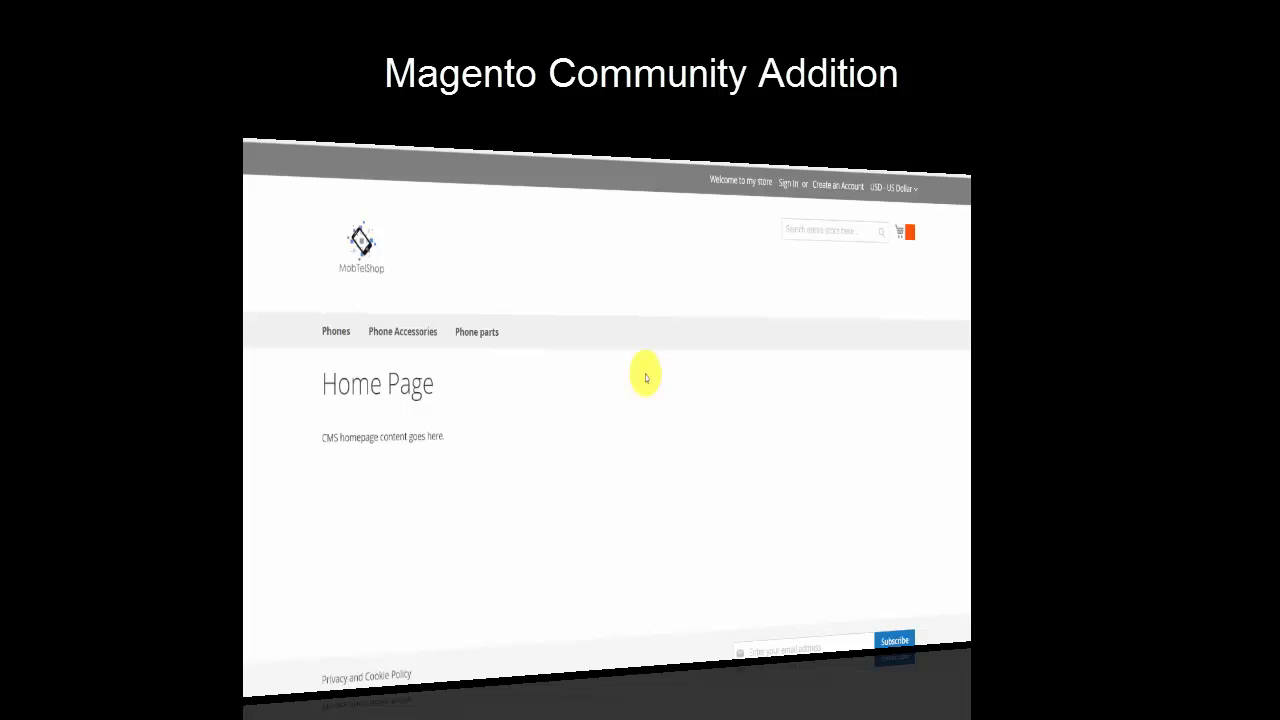
pyautogui.moveTo(580, 400)
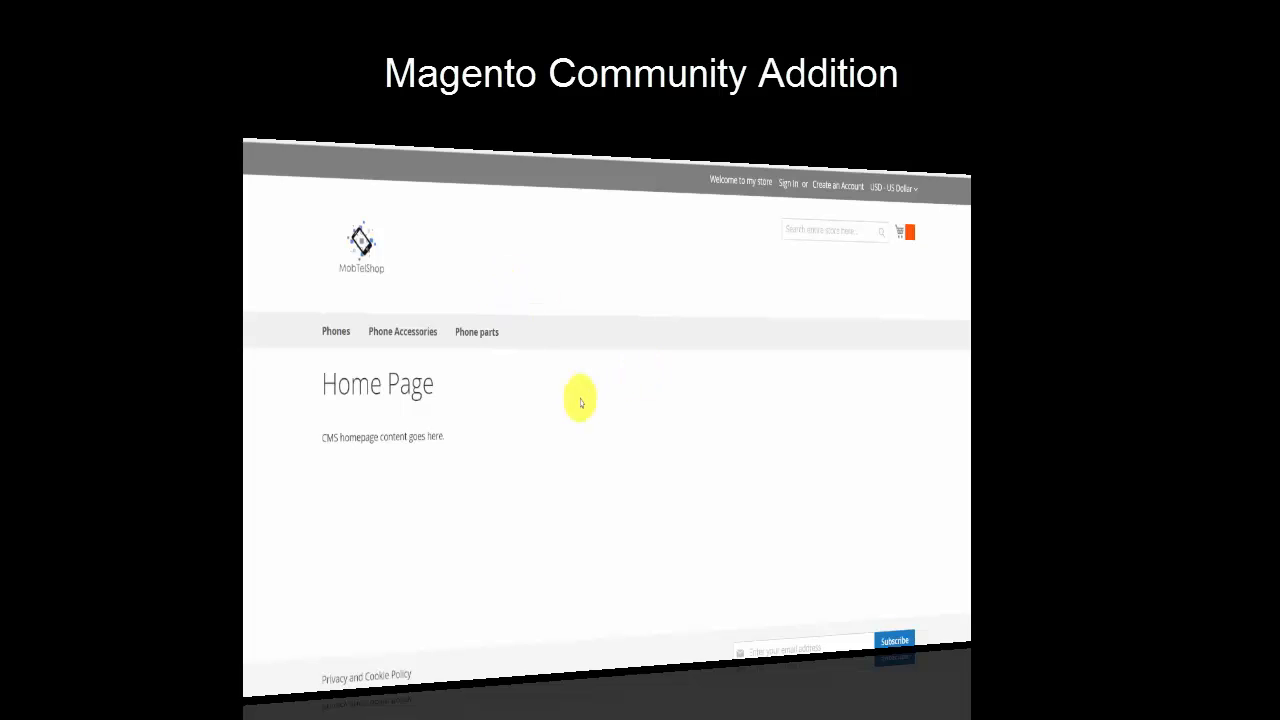
pyautogui.moveTo(570, 358)
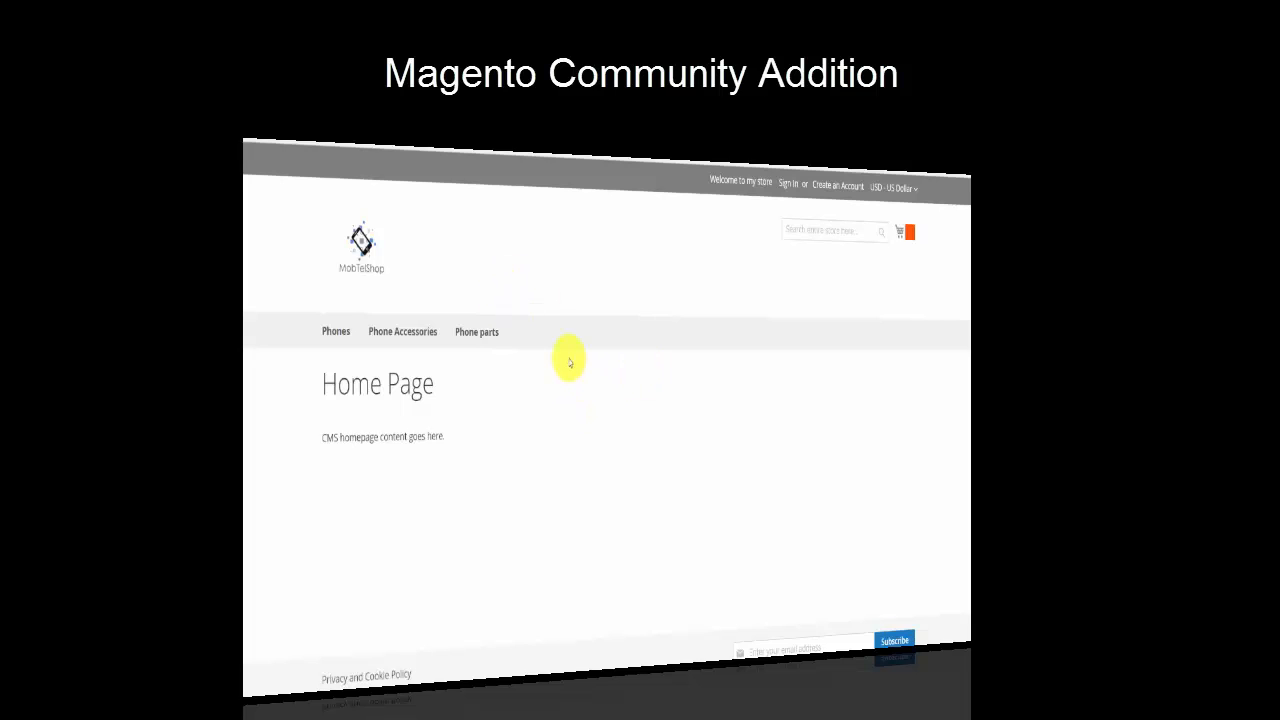
pyautogui.moveTo(412, 224)
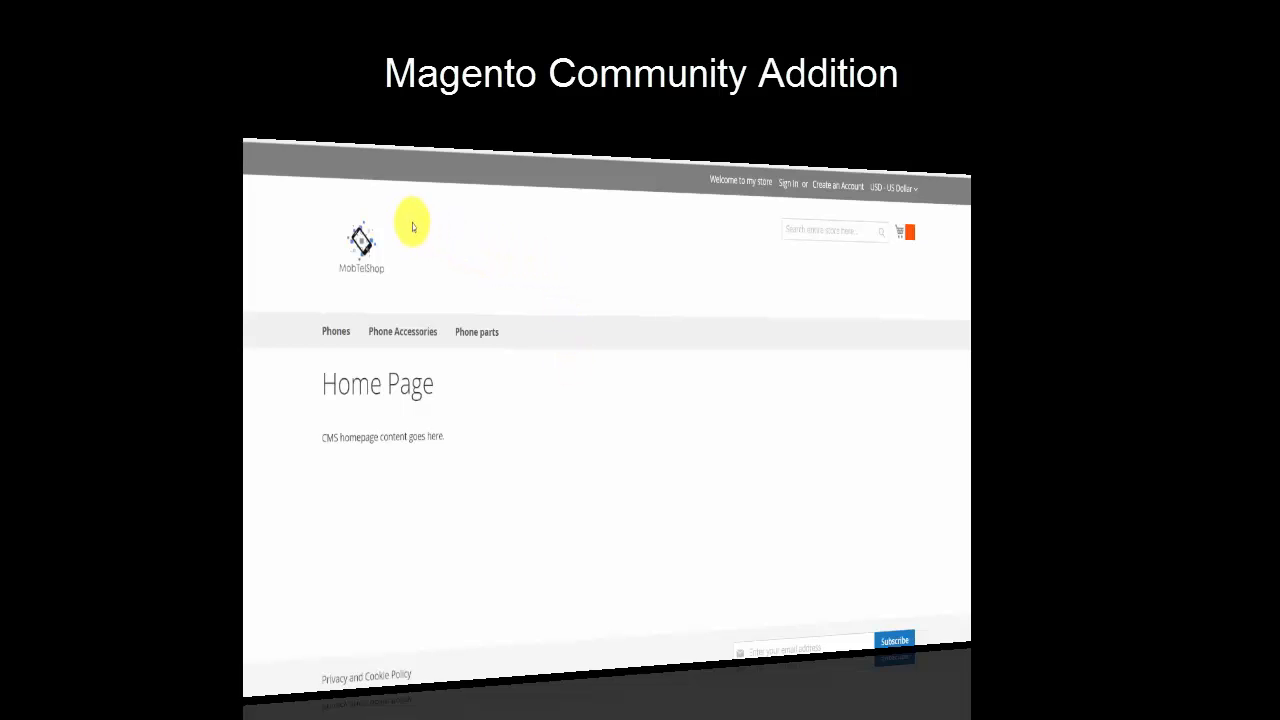
pyautogui.moveTo(378, 210)
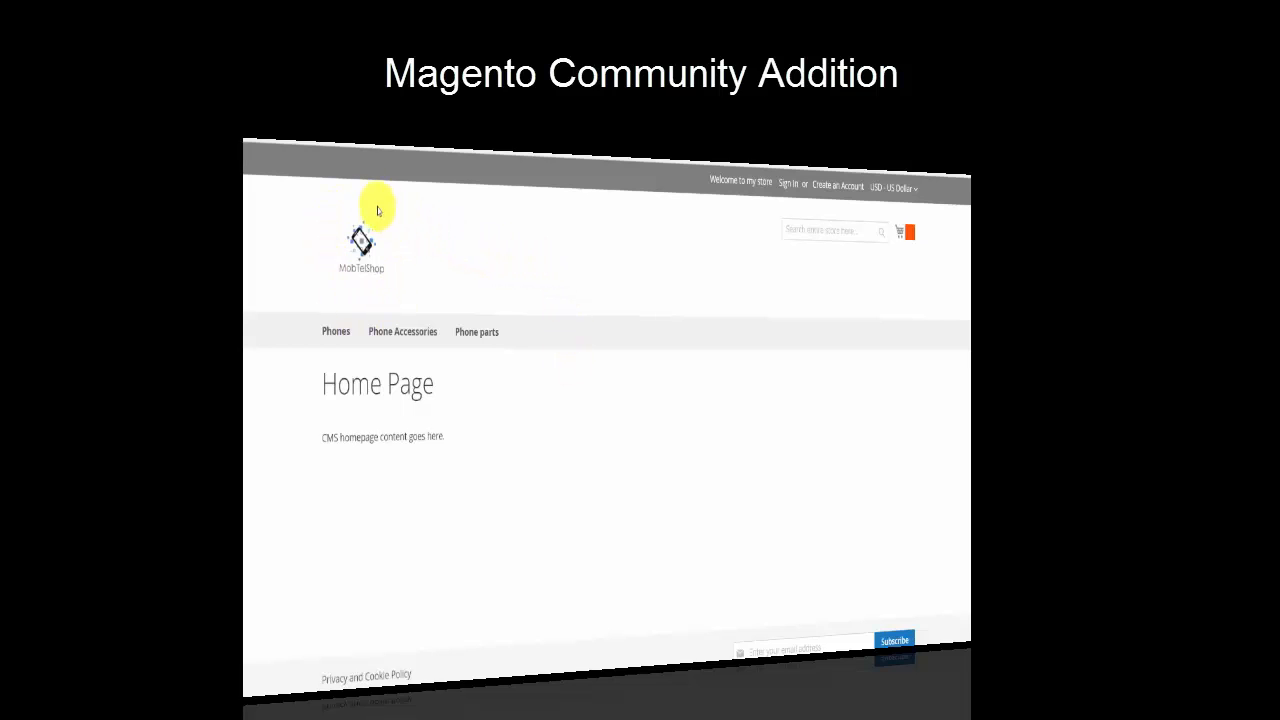
pyautogui.moveTo(350, 316)
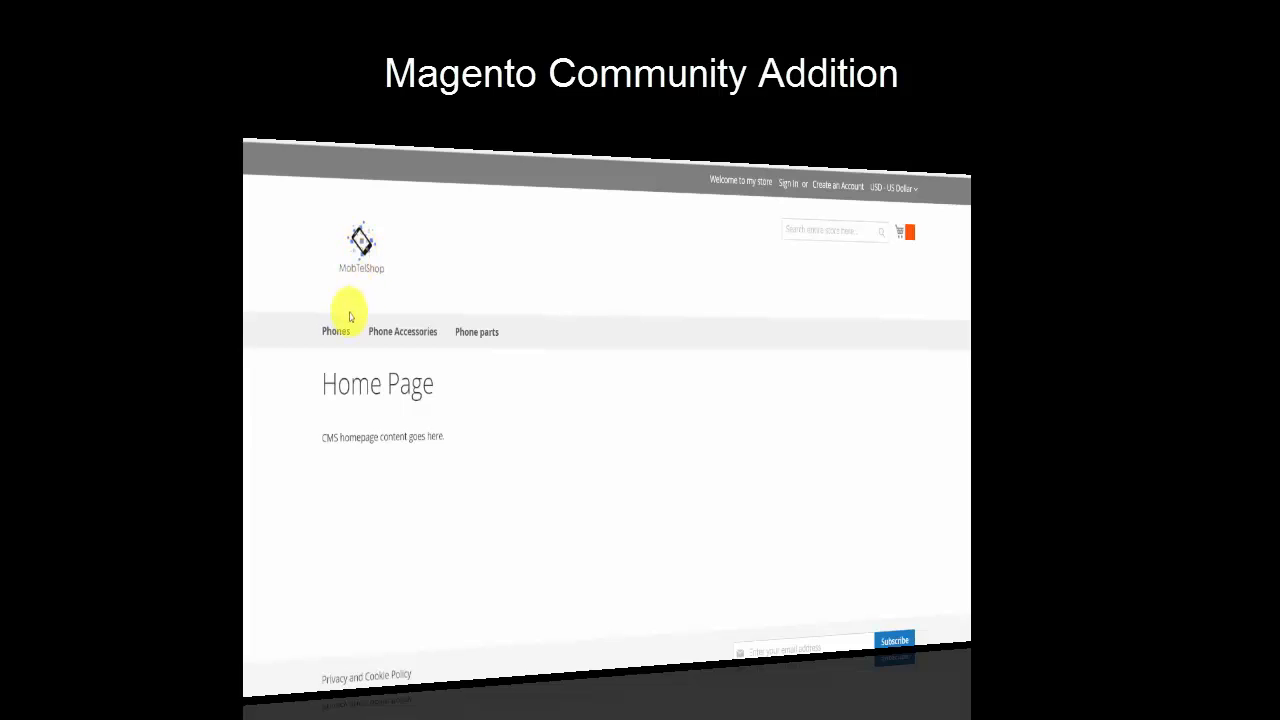
pyautogui.moveTo(402, 332)
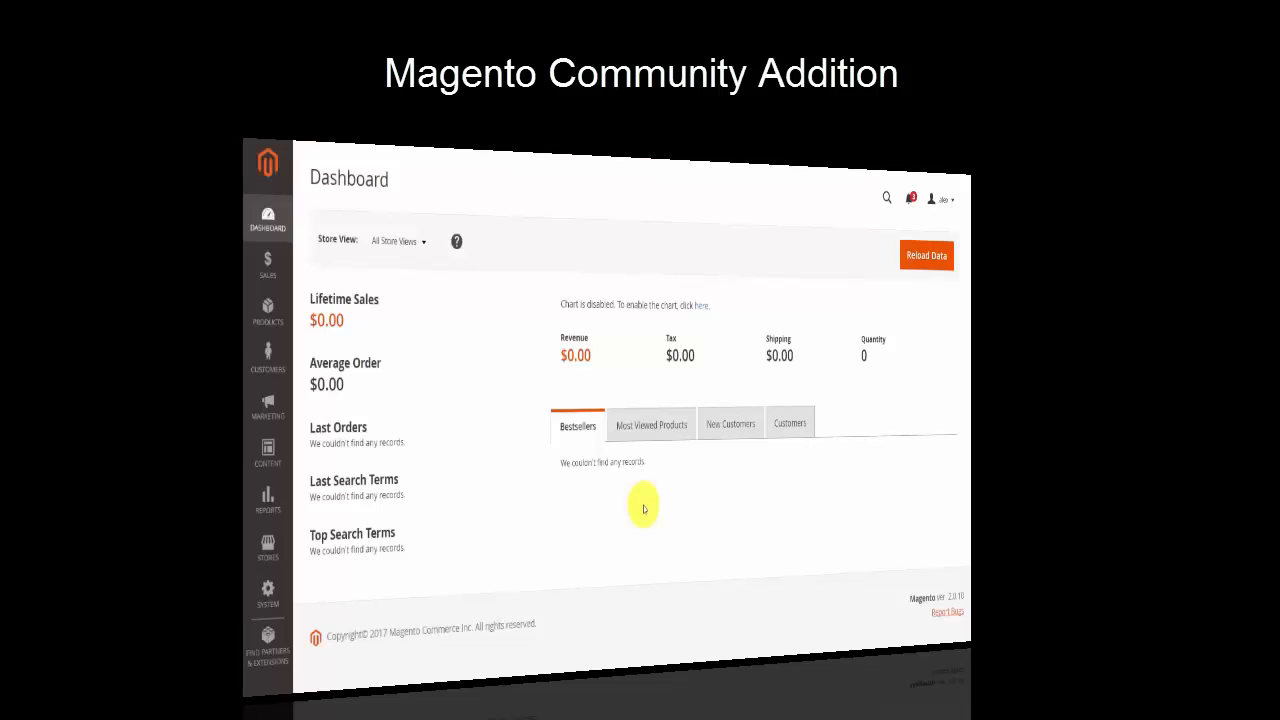
pyautogui.moveTo(630, 518)
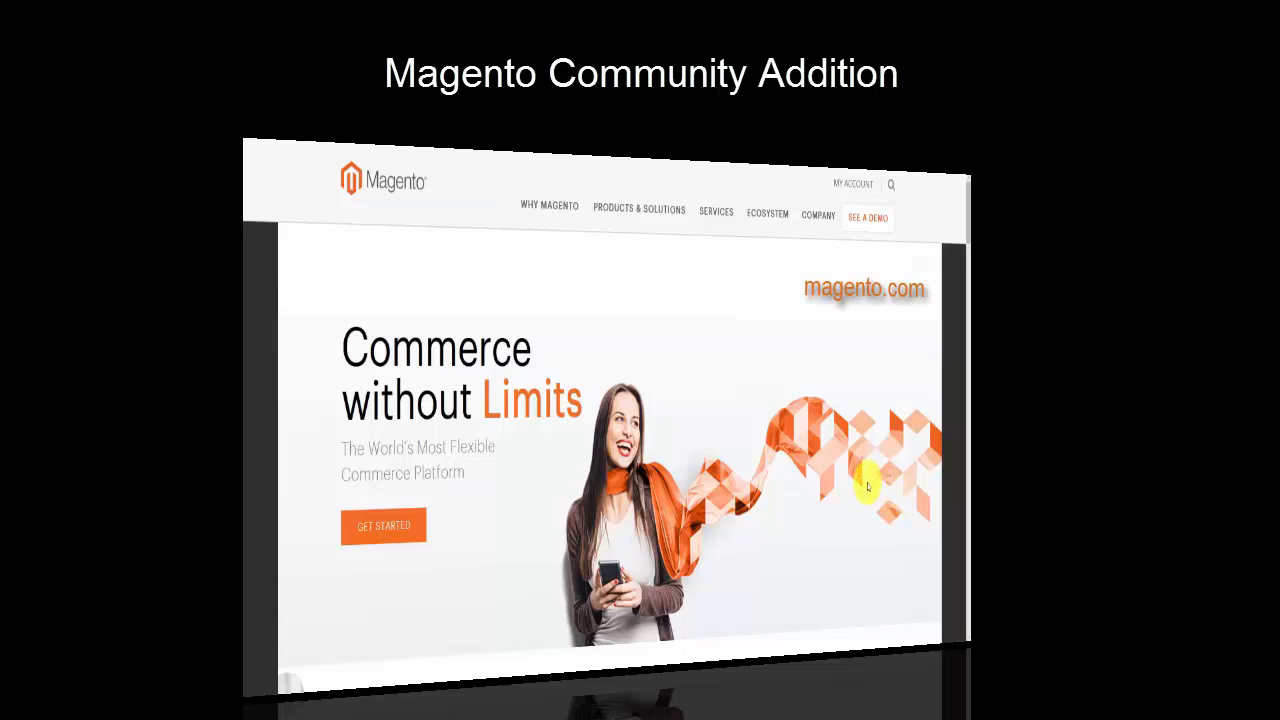
pyautogui.moveTo(848, 410)
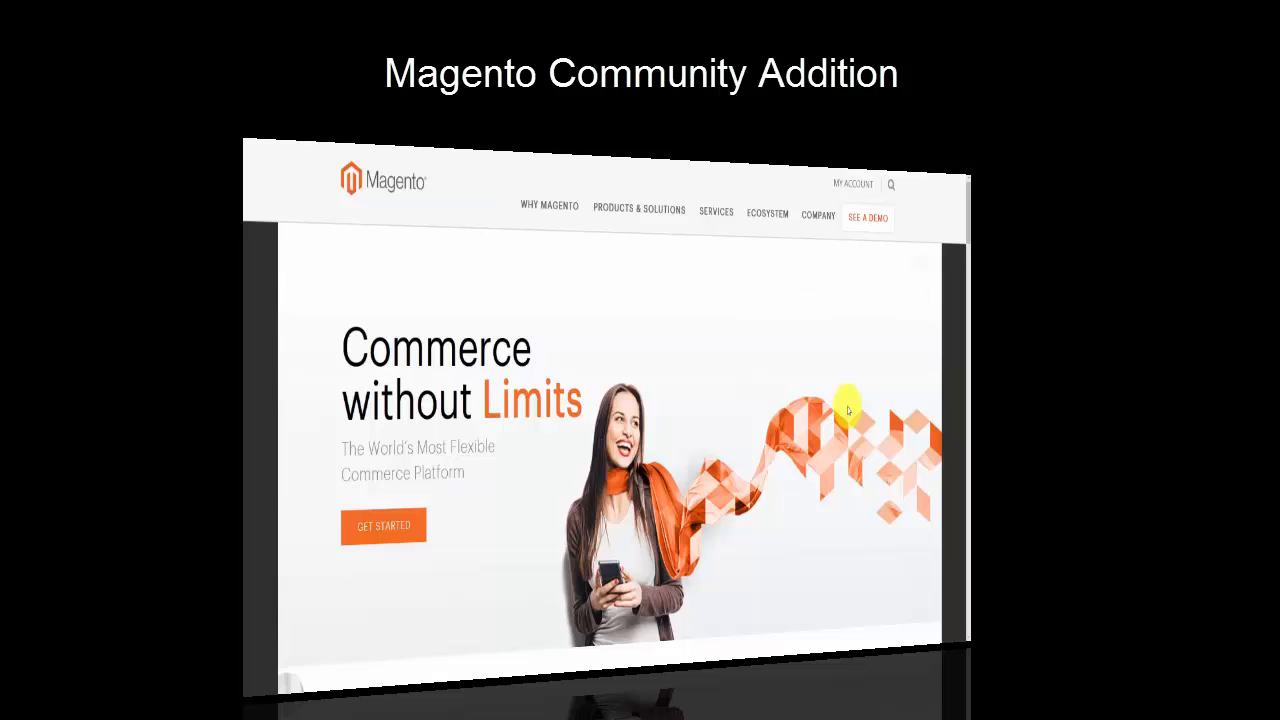
pyautogui.moveTo(824, 408)
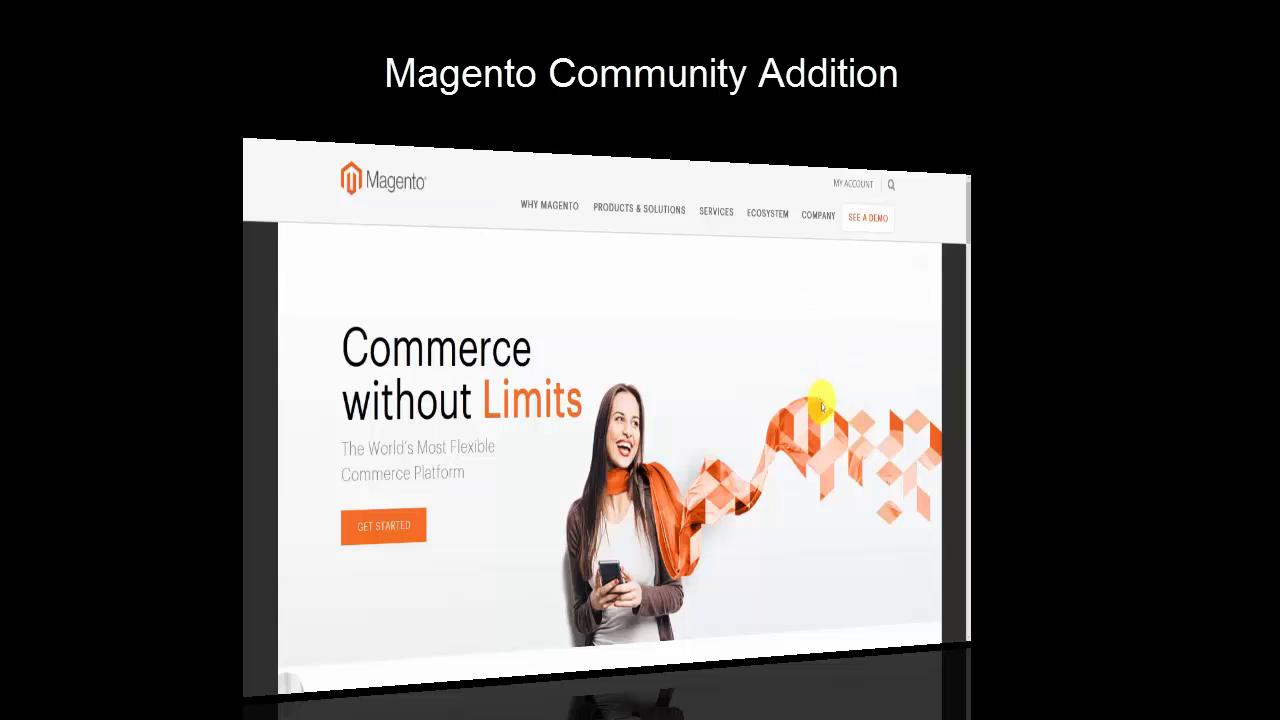
pyautogui.moveTo(828, 384)
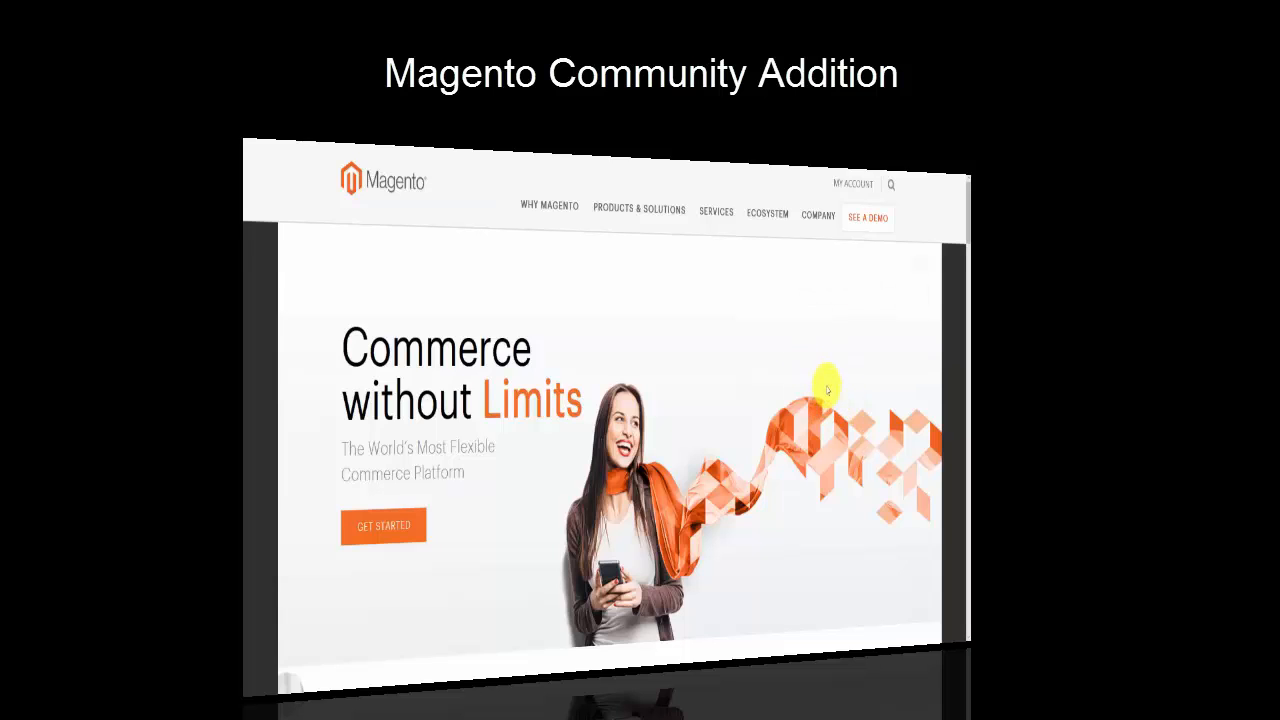
pyautogui.moveTo(576, 264)
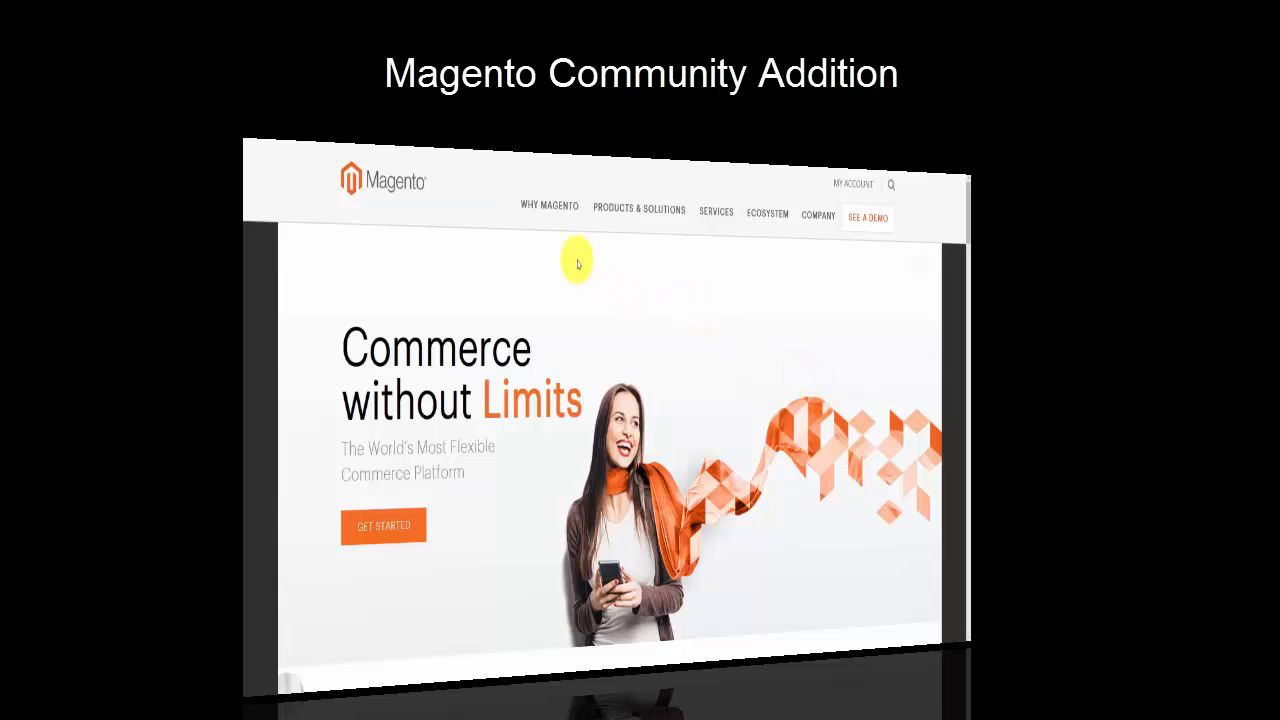
# Step: Expand the Why Magento menu showing The Magento Advantage, Customer Stories and Resource Library
pyautogui.click(548, 206)
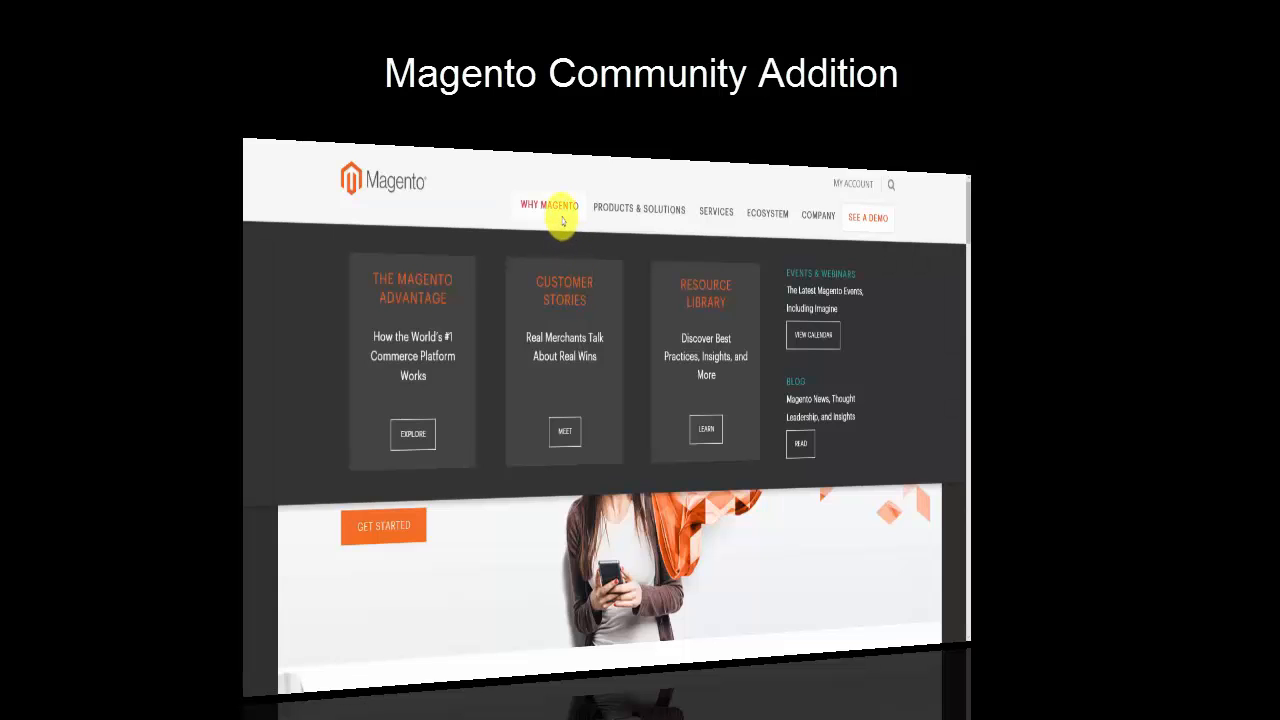
pyautogui.moveTo(548, 320)
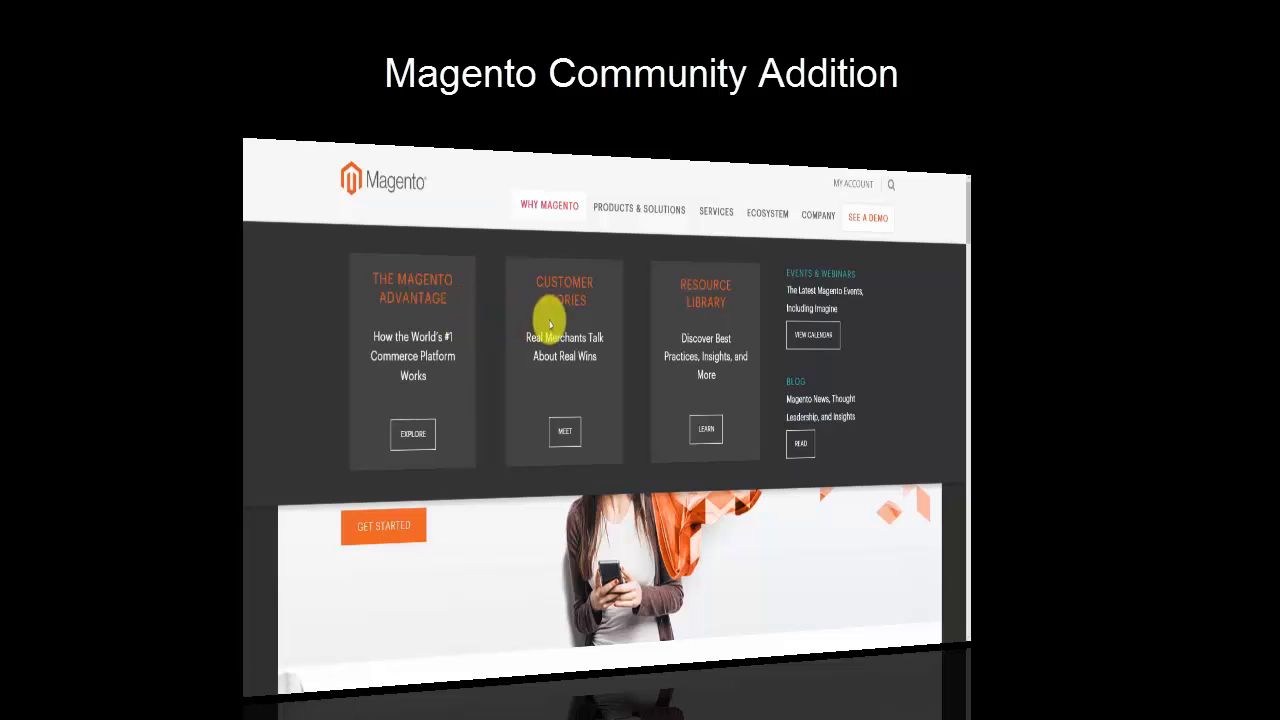